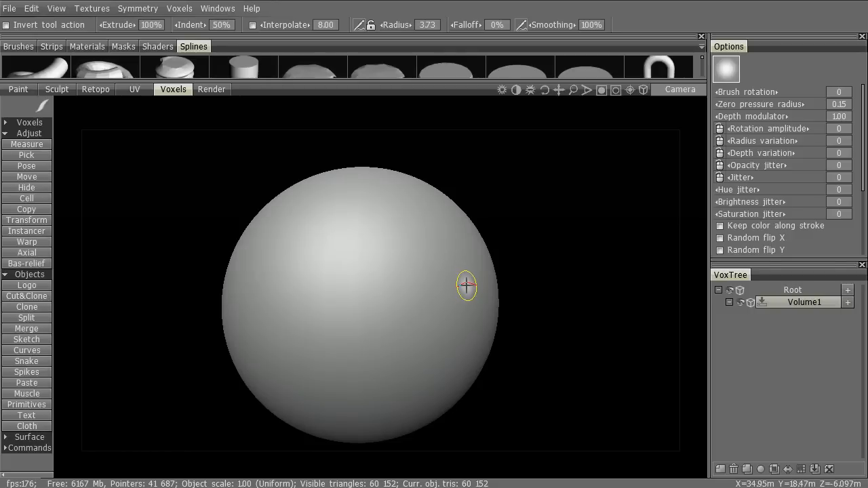
pyautogui.moveTo(445, 263)
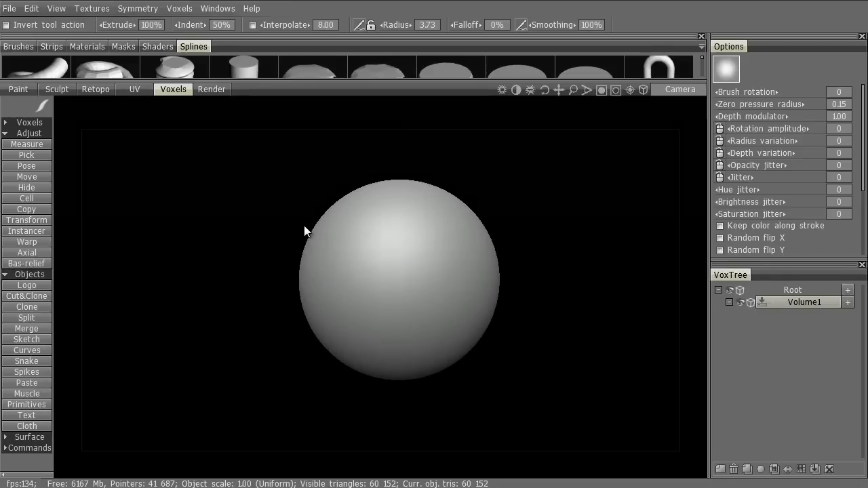
pyautogui.moveTo(283, 348)
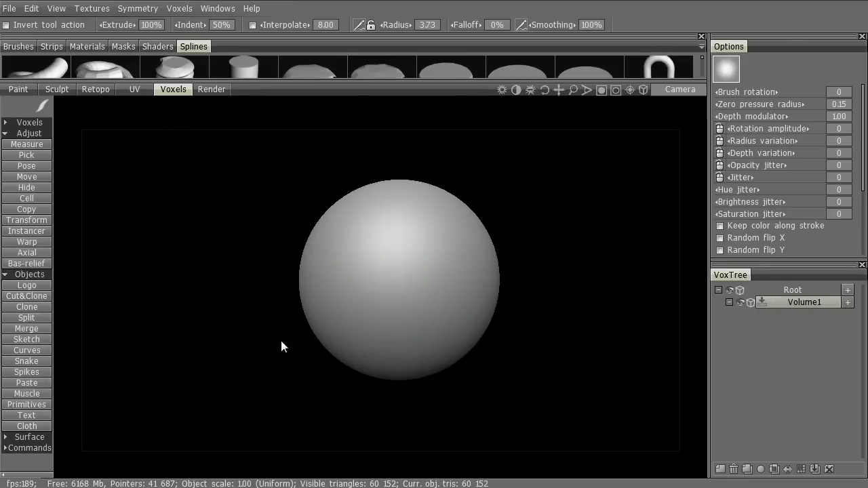
pyautogui.moveTo(27, 254)
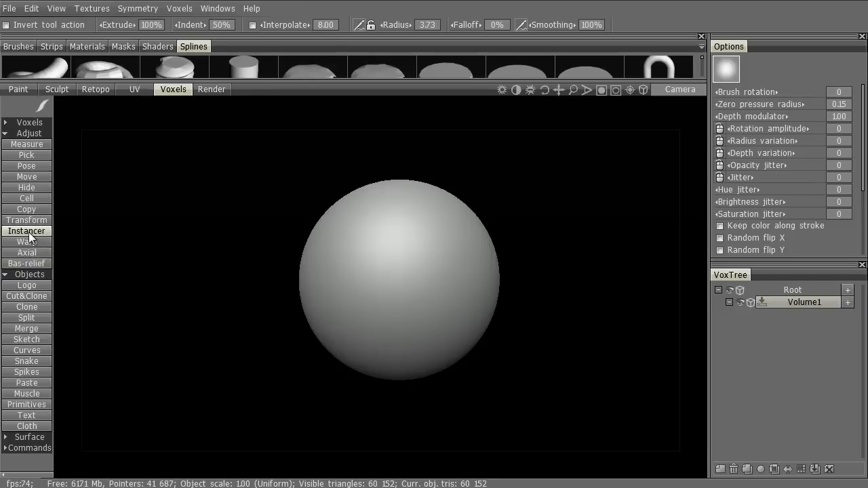
# Activate the Instancer tool on the sphere and enable mirror symmetry across the X axis.
pyautogui.click(27, 231)
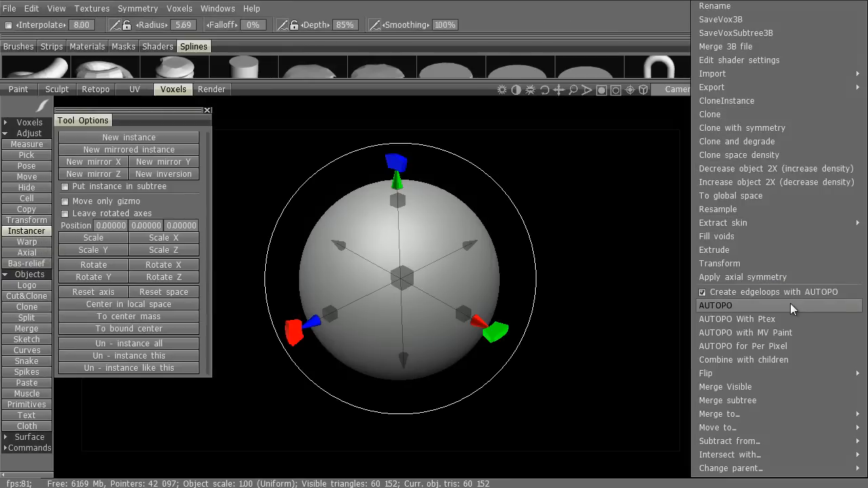
pyautogui.moveTo(748, 100)
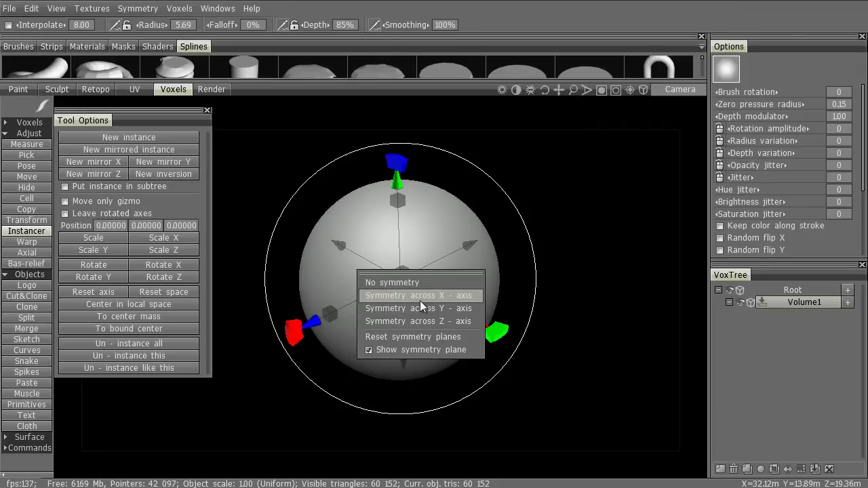
pyautogui.click(418, 296)
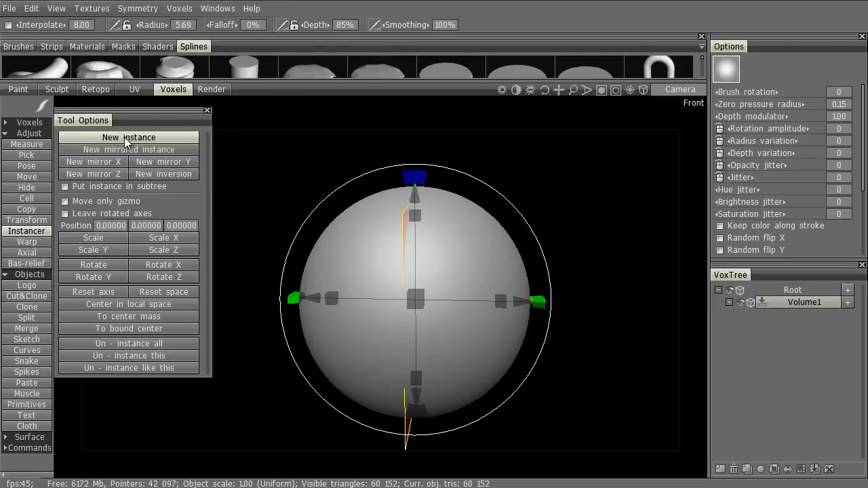
pyautogui.moveTo(92, 161)
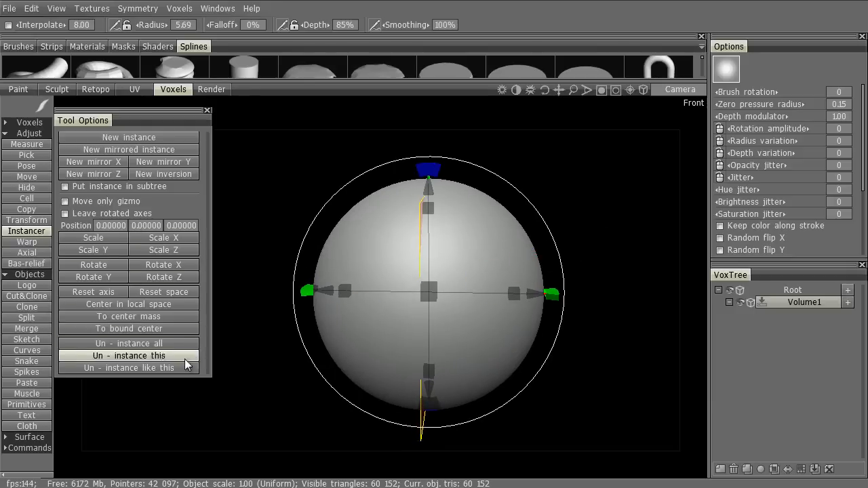
pyautogui.moveTo(162, 385)
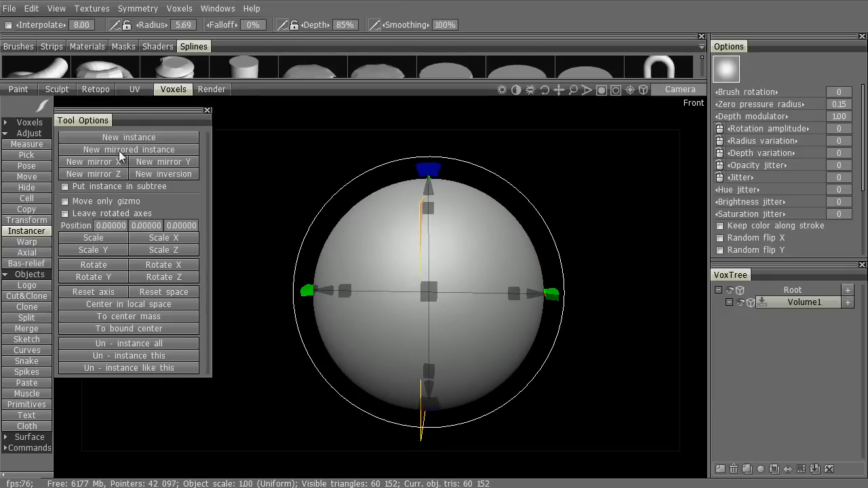
# Create a mirrored instanced copy of the voxel sphere (Volume1_inst000) beside the original.
pyautogui.click(128, 137)
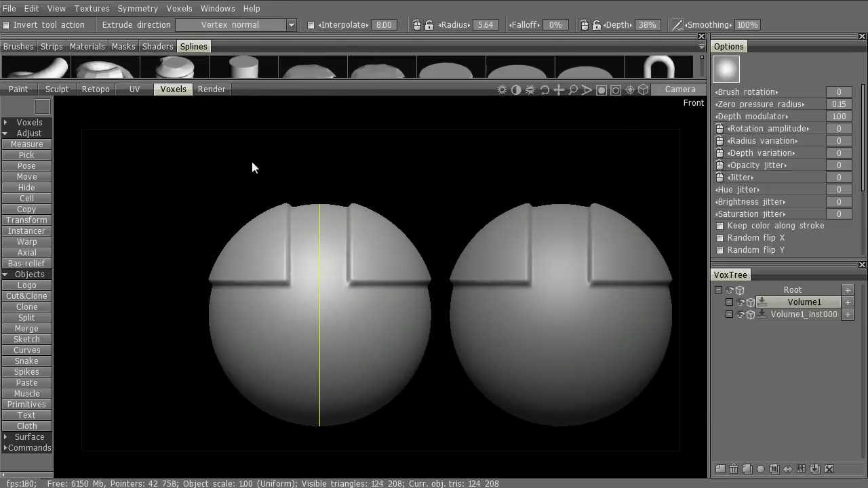
# Bring up the Voxels menu to adjust symmetry for extruding the lower cross bands.
pyautogui.click(179, 8)
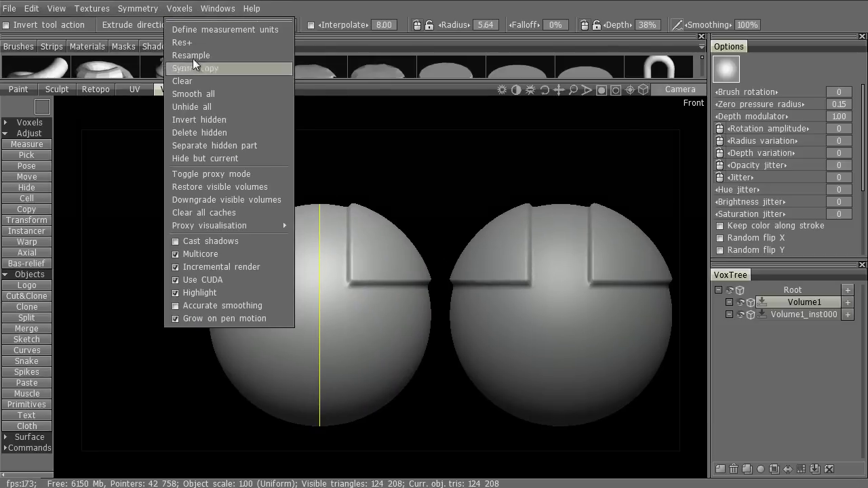
pyautogui.moveTo(179, 8)
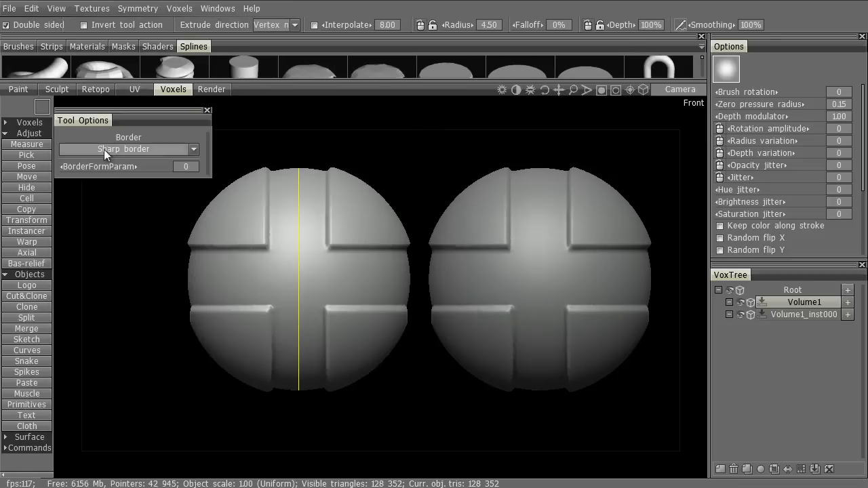
pyautogui.moveTo(409, 149)
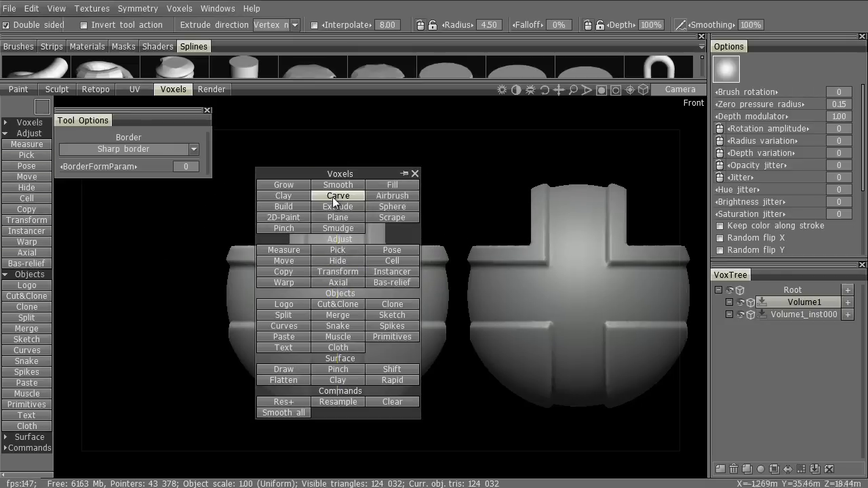
# Carve the sphere sides and cross grooves with the Carve tool, then pick the Snake tool.
pyautogui.click(337, 195)
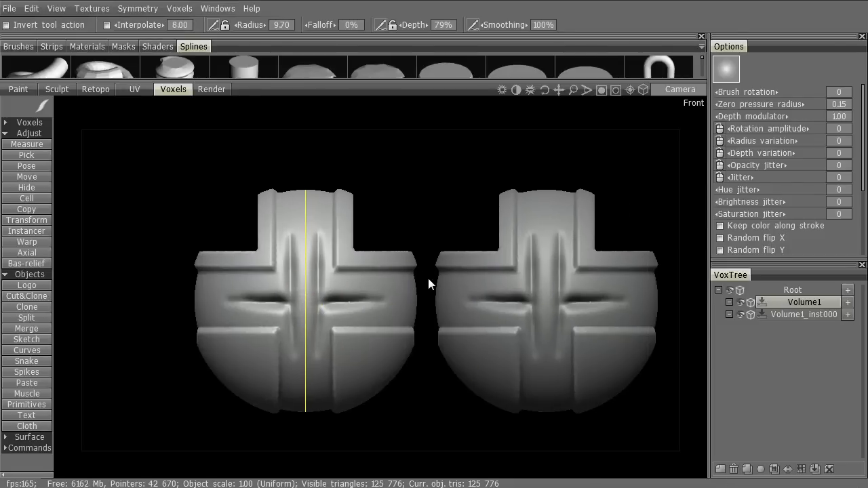
pyautogui.click(138, 8)
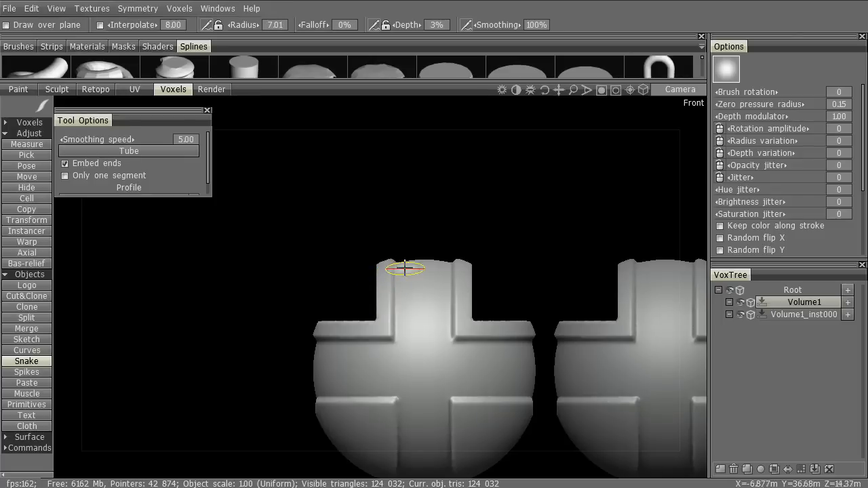
# Draw a looping tube rising from the top of the sphere.
pyautogui.moveTo(404, 269); pyautogui.dragTo(461, 183)
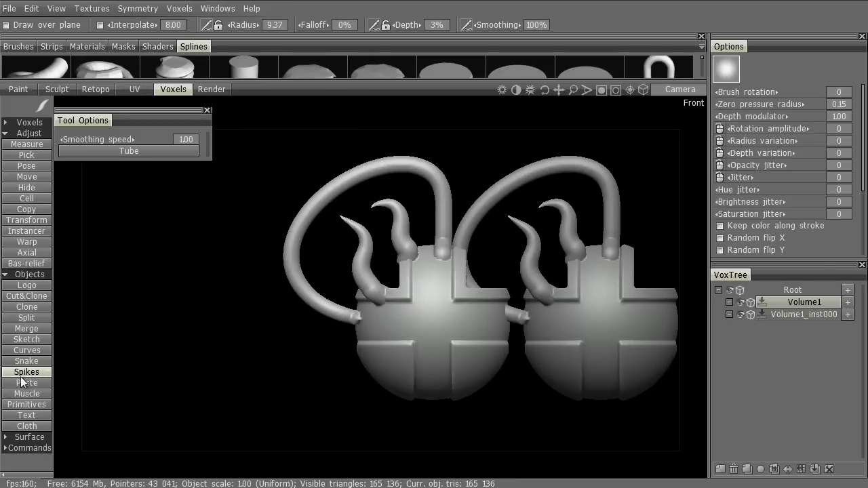
pyautogui.moveTo(27, 329)
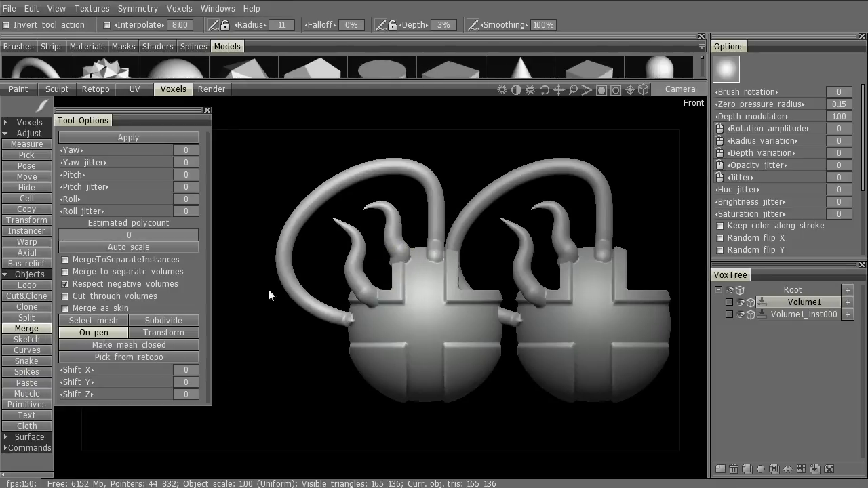
pyautogui.moveTo(174, 66)
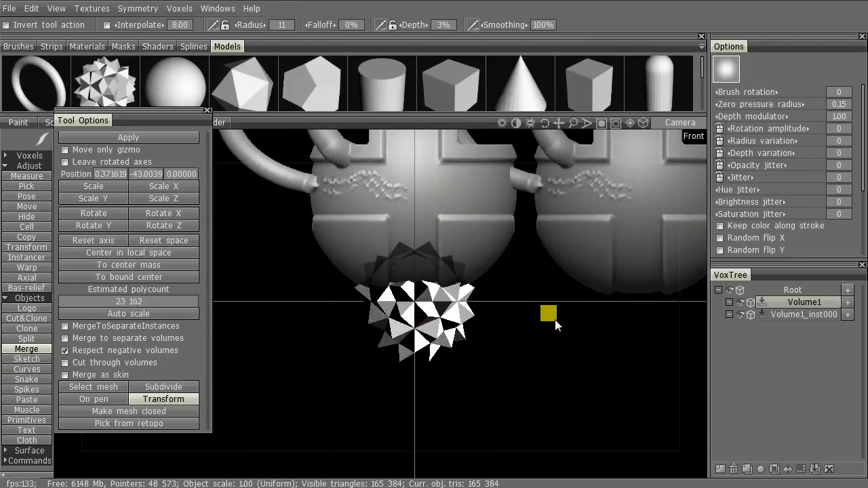
# Apply the spiky star model merge beneath the spheres and confirm the first-merge scaling dialog.
pyautogui.click(128, 137)
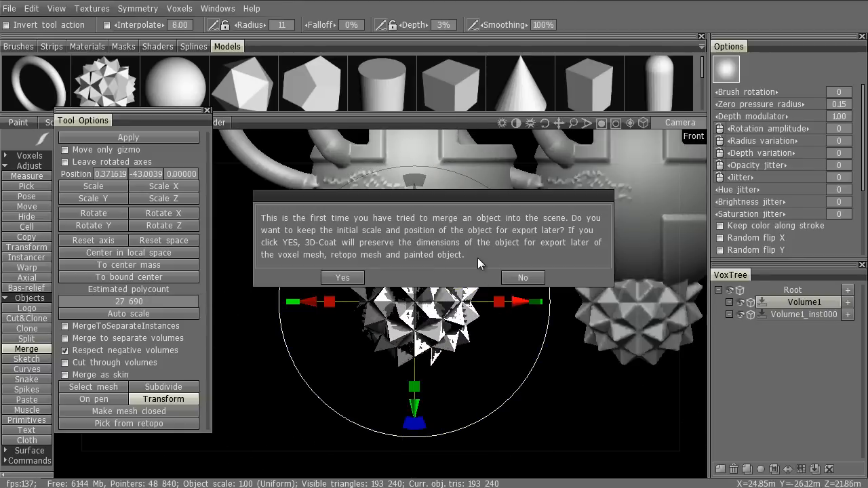
pyautogui.click(342, 277)
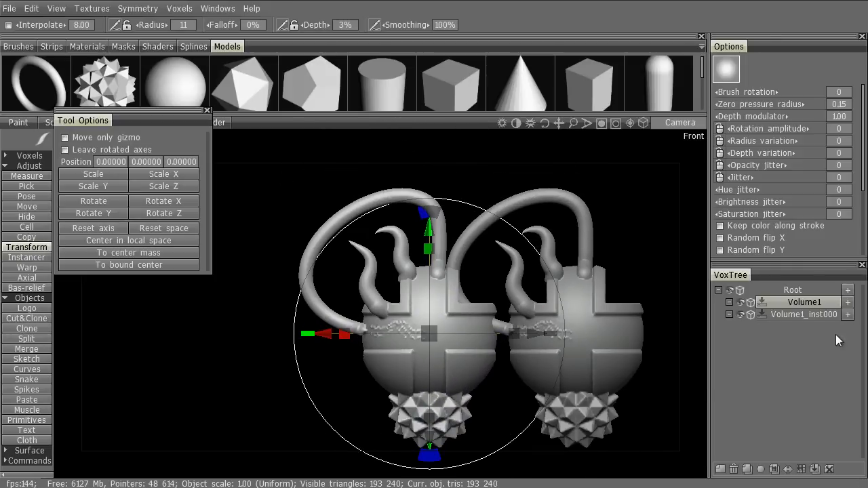
# Delete the instance volume, clear the old ornament and start adding a fresh sphere primitive.
pyautogui.click(804, 314)
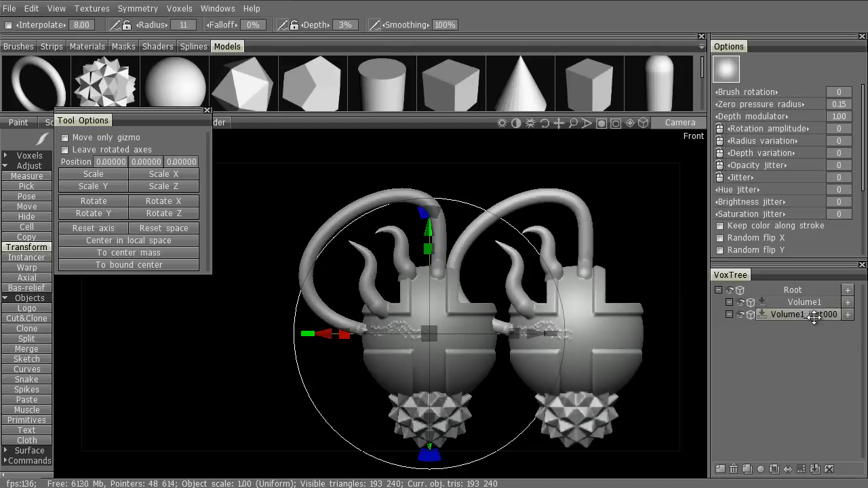
pyautogui.click(734, 470)
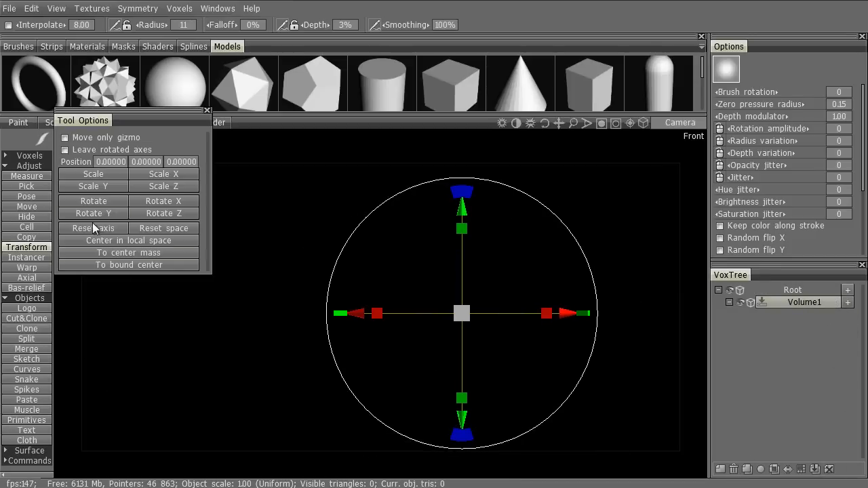
pyautogui.moveTo(26, 409)
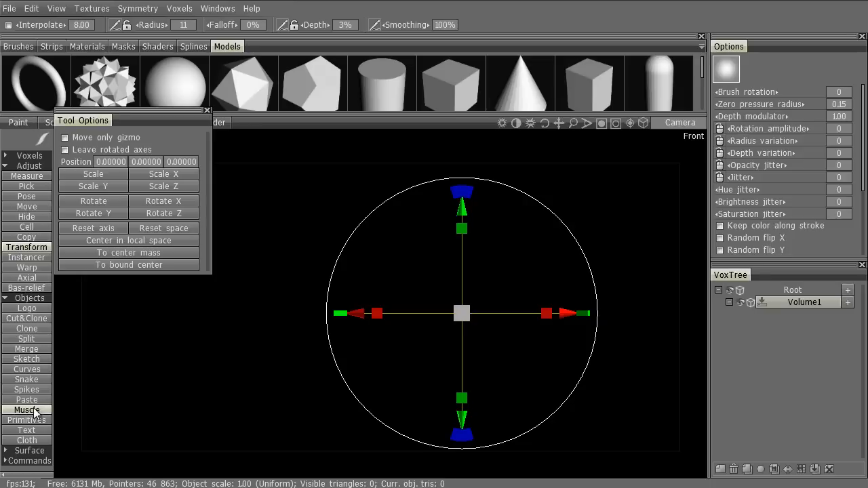
pyautogui.click(26, 421)
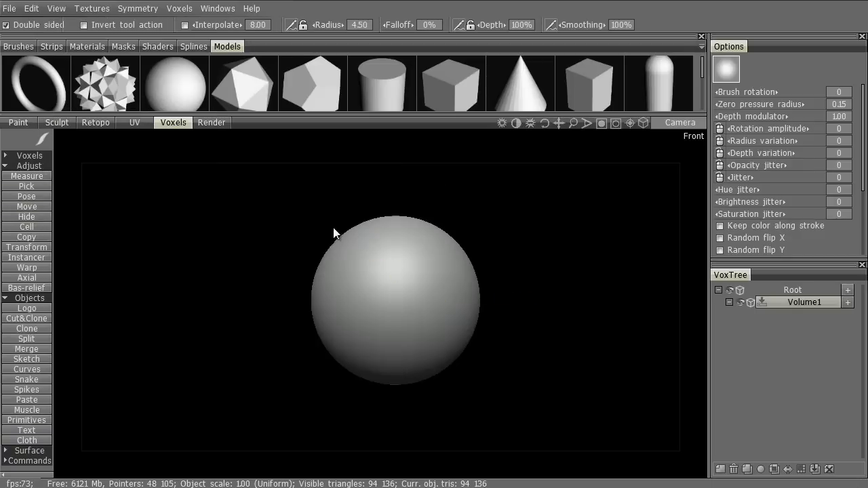
pyautogui.moveTo(475, 223)
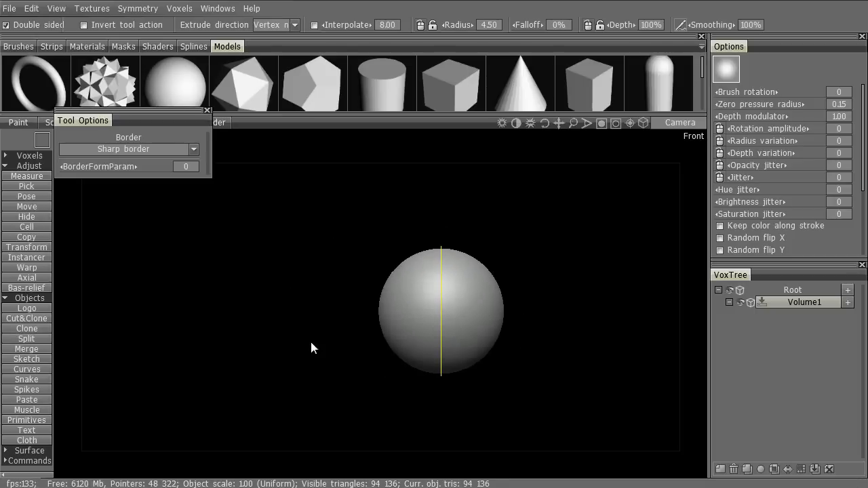
# Set the stroke mode and choose the Axial tool to repeat the sphere into a ring of ten.
pyautogui.click(174, 122)
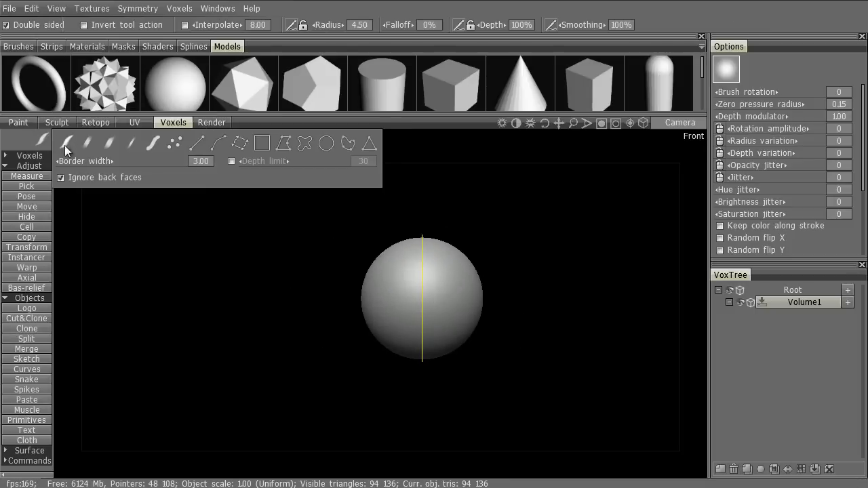
pyautogui.click(28, 277)
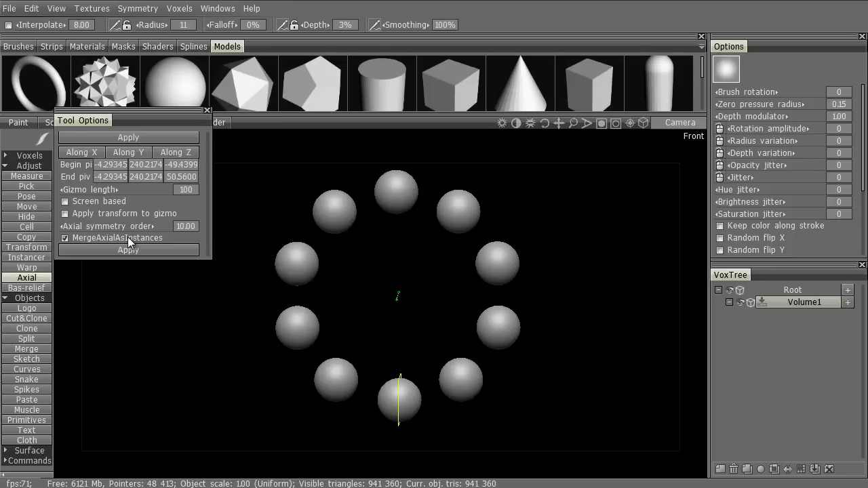
pyautogui.moveTo(506, 304)
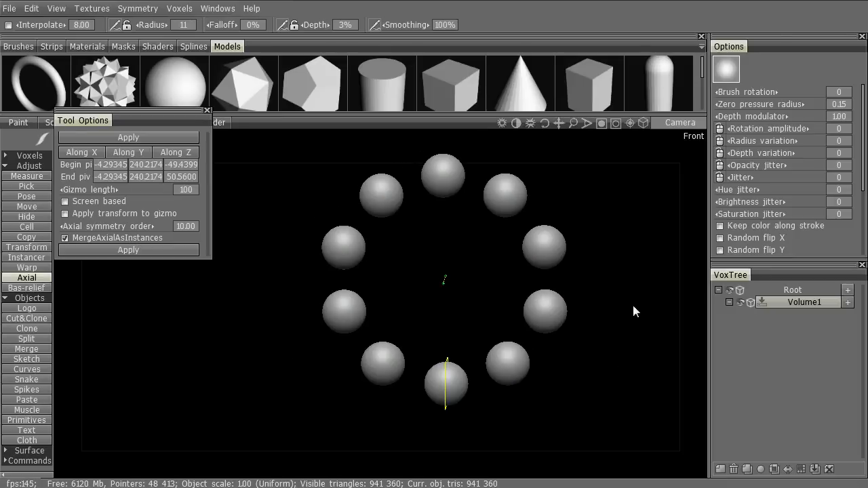
pyautogui.moveTo(163, 225)
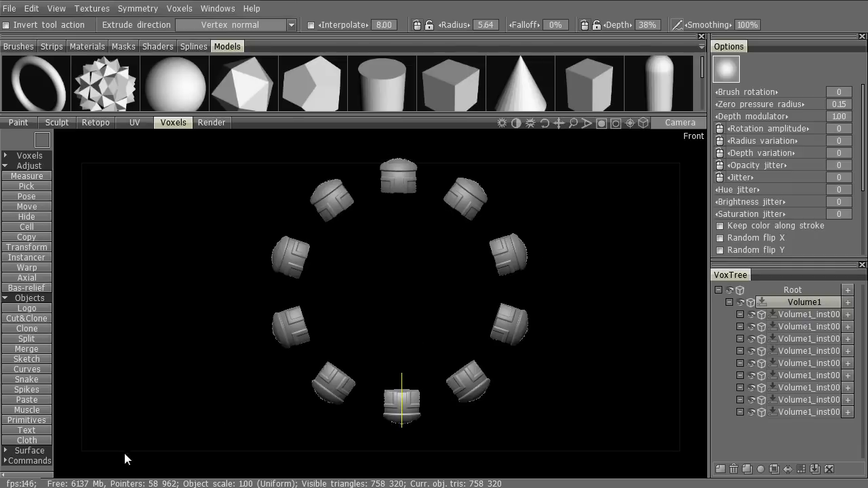
pyautogui.moveTo(28, 349)
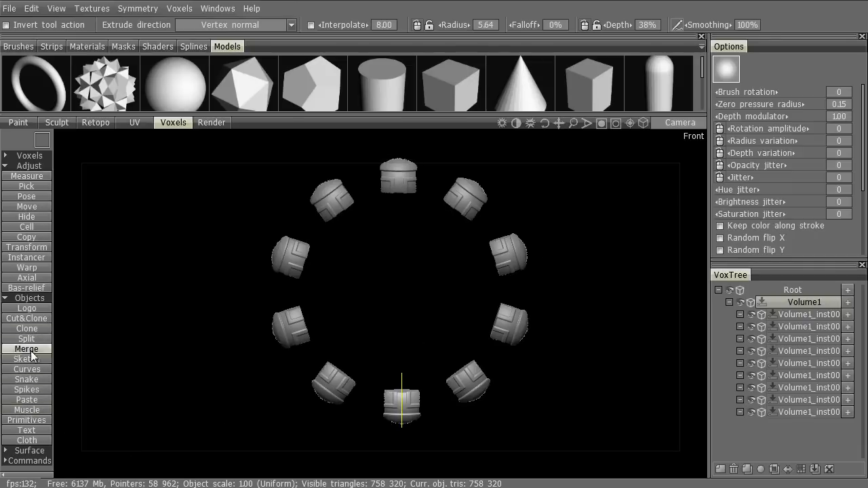
# Draw curling muscle strands from one piece so they repeat around all ten carved blocks.
pyautogui.click(27, 410)
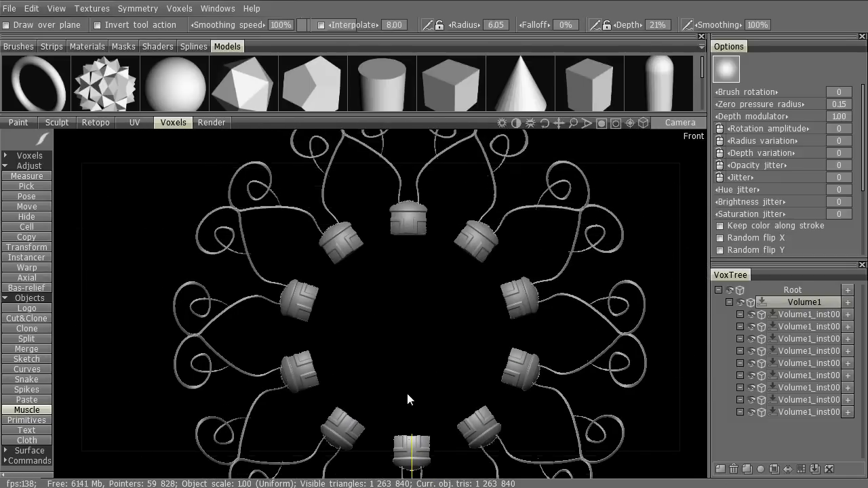
pyautogui.scroll(-3)
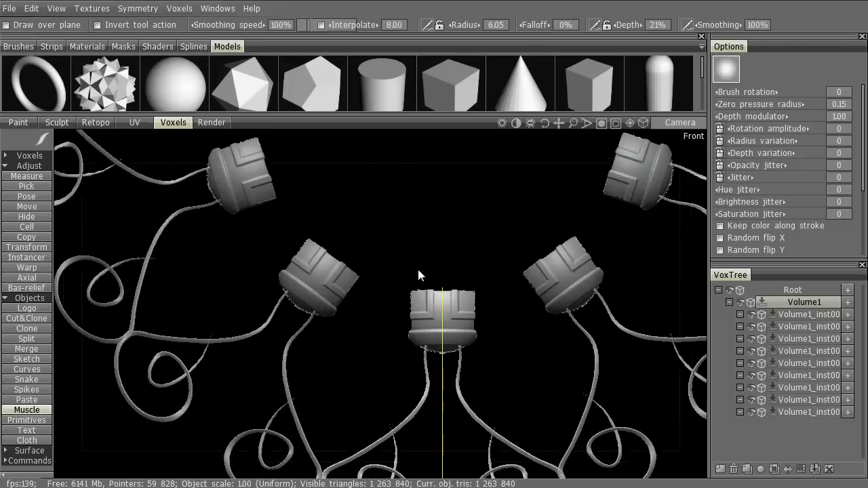
pyautogui.click(192, 46)
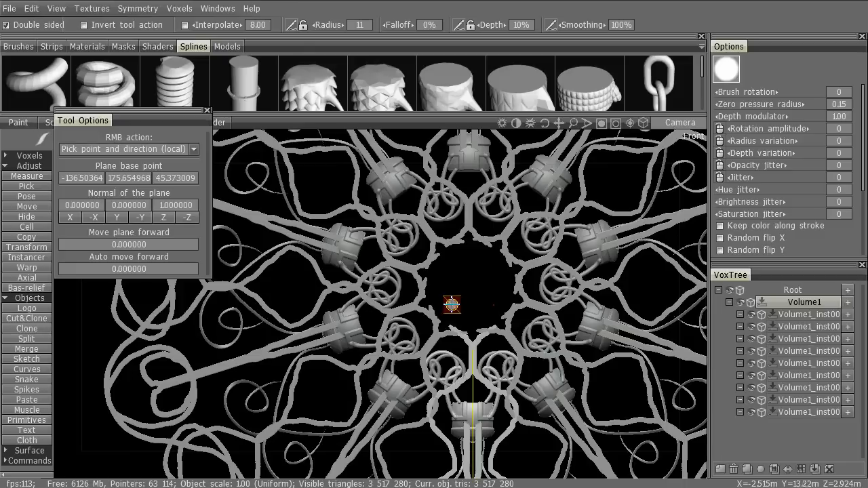
pyautogui.moveTo(500, 248)
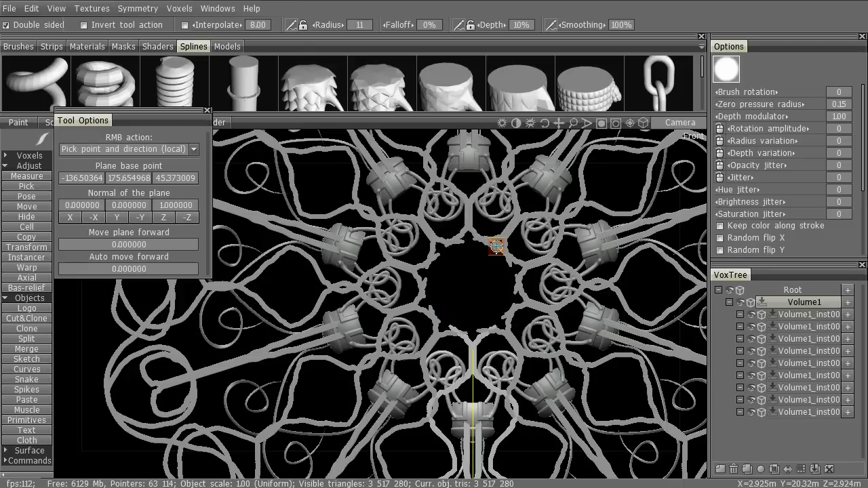